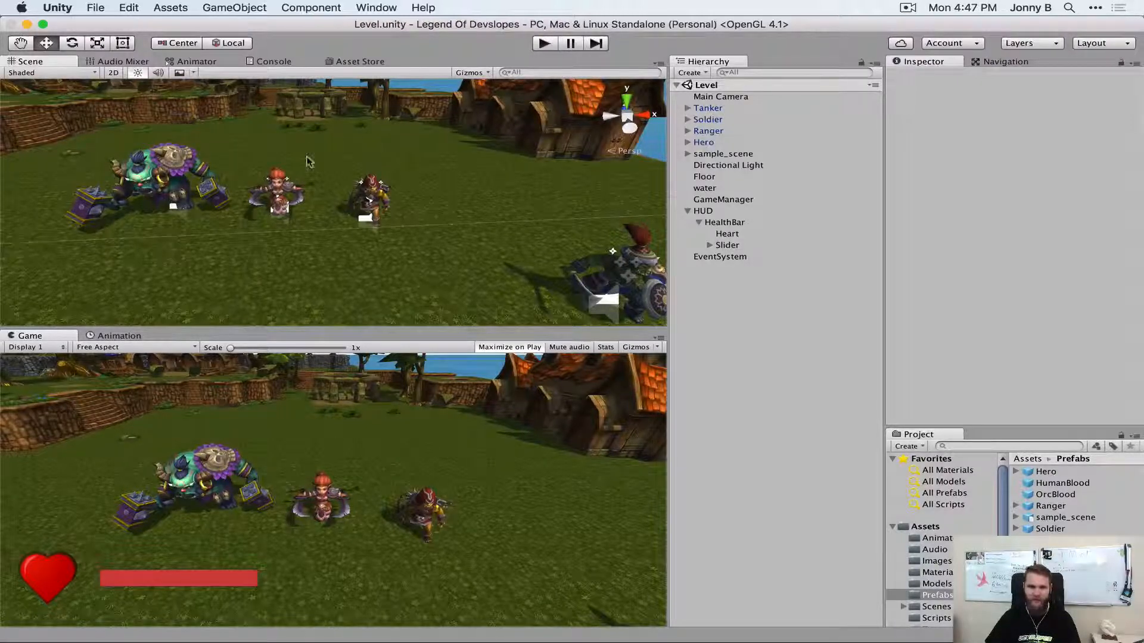
Select HealthBar, then collapse the HUD group in the Hierarchy.
click(723, 221)
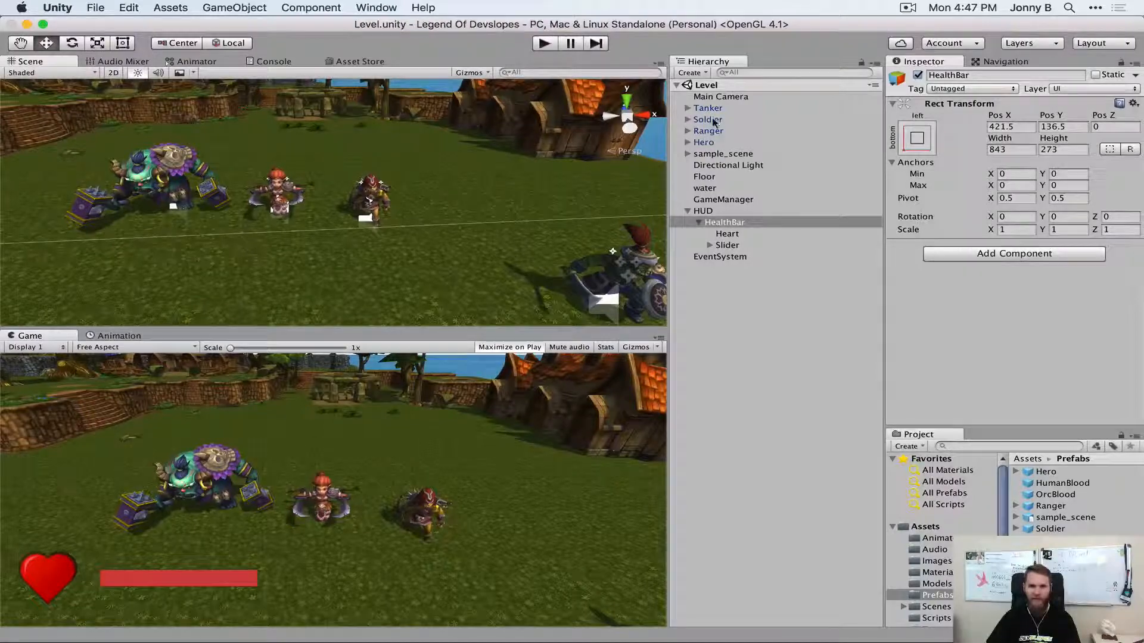
click(707, 119)
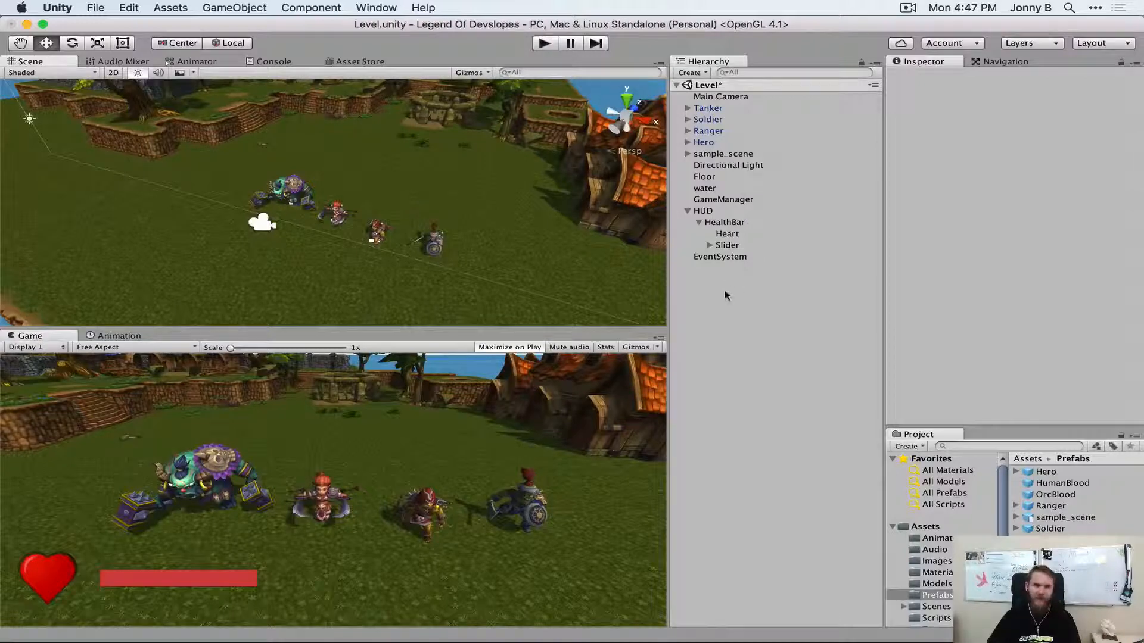
click(686, 210)
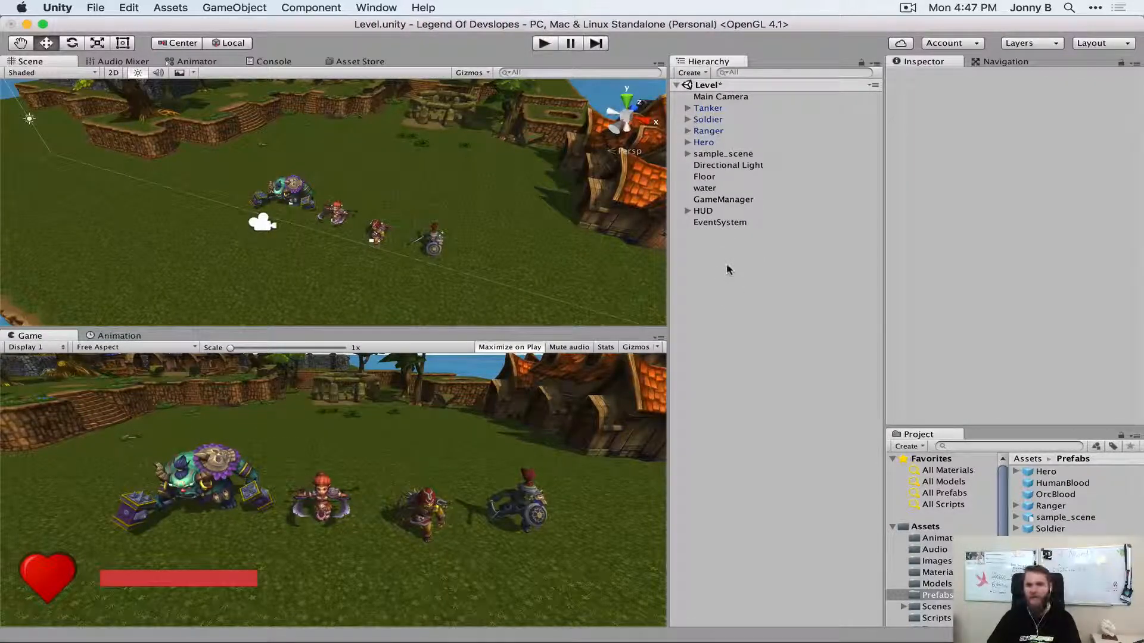
Create an empty GameObject in the scene and name it SpawnPoints.
right_click(726, 268)
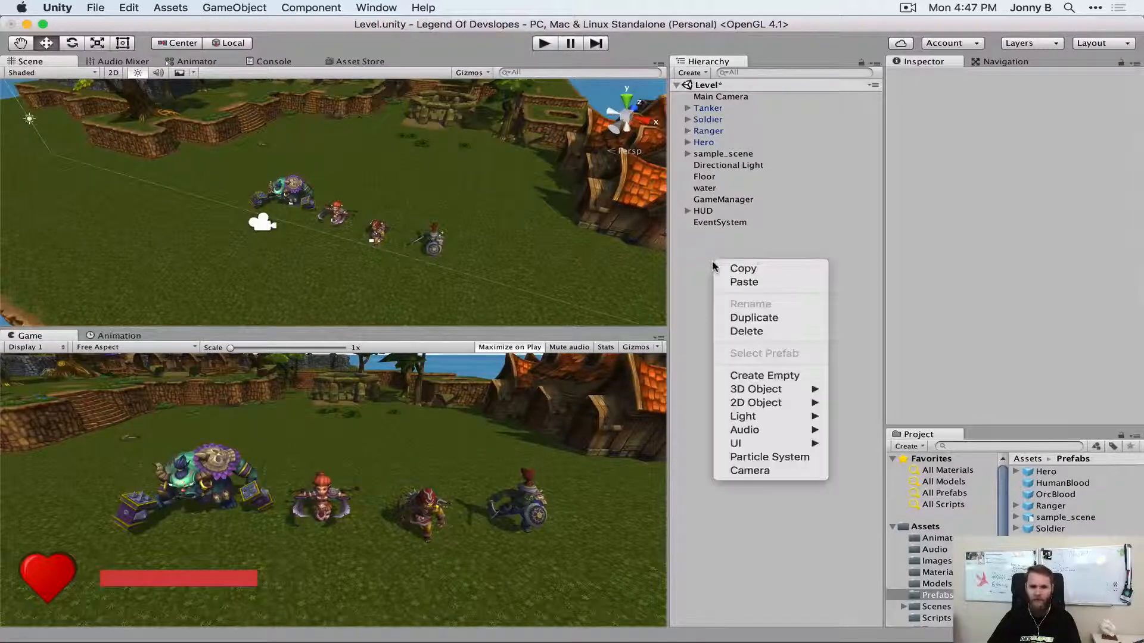
mouse_move(787, 358)
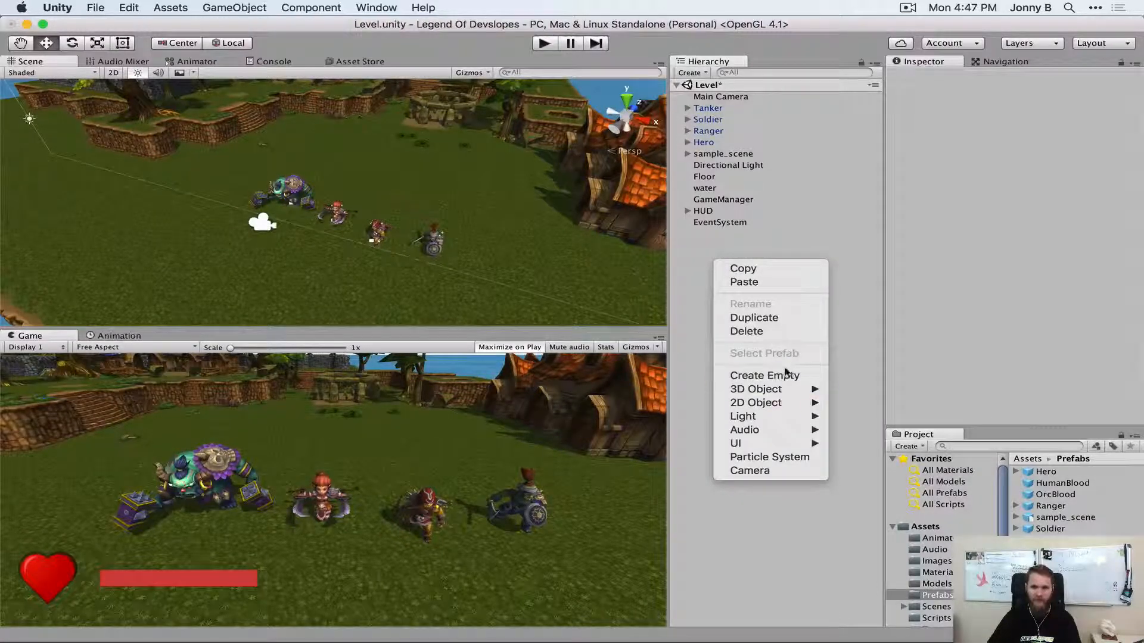
click(765, 375)
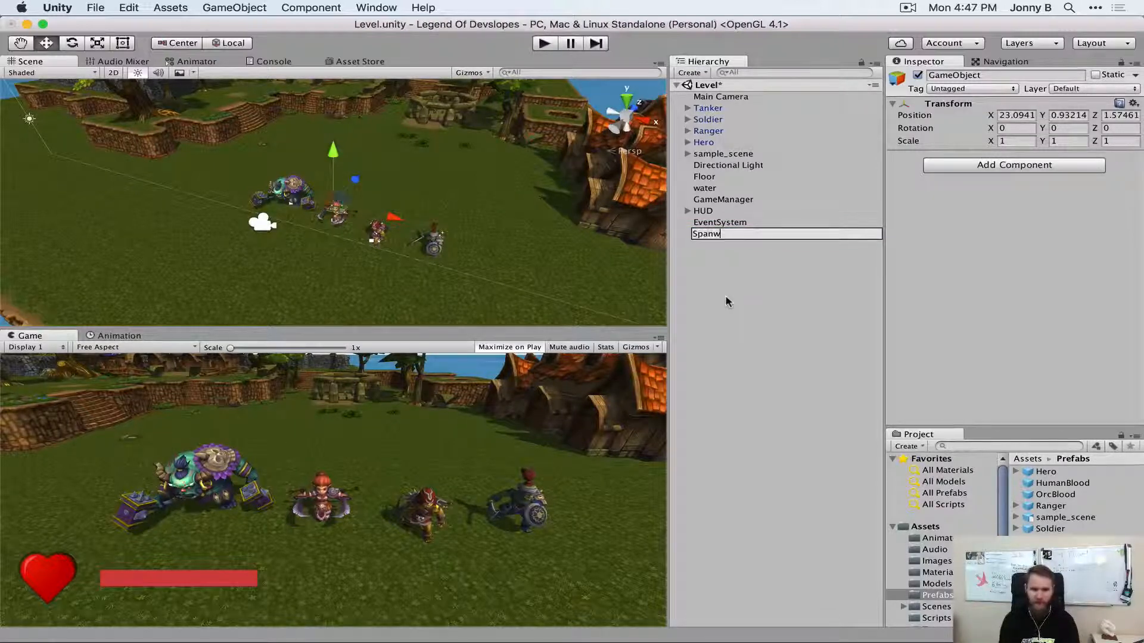
text(SpawnPoints)
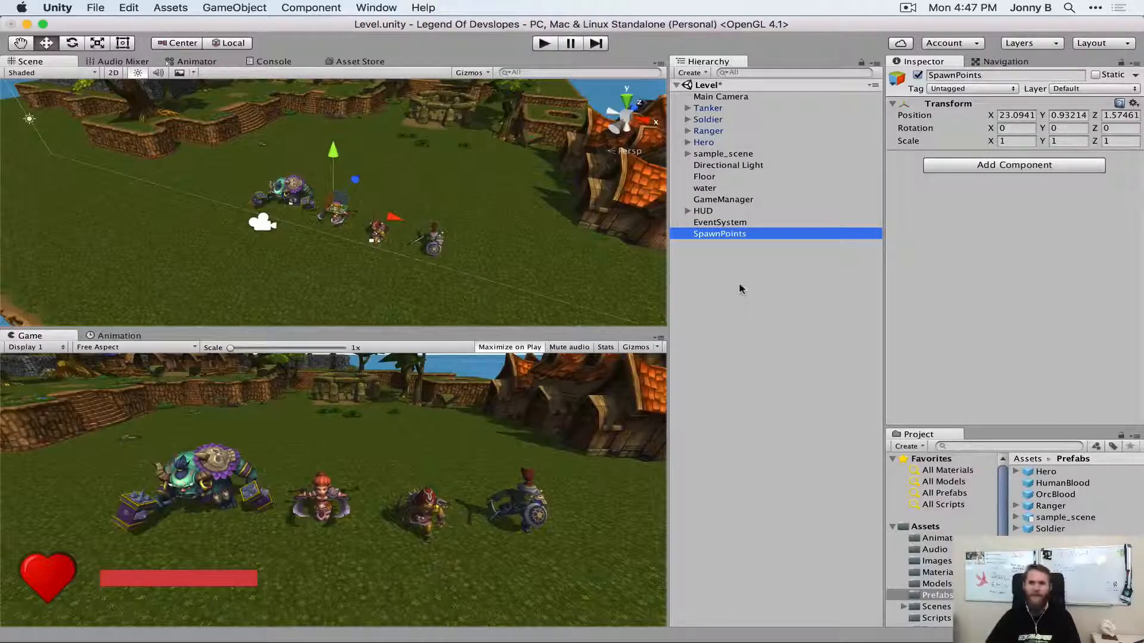
Create an empty child under SpawnPoints and rename it SpawnPoint.
right_click(720, 234)
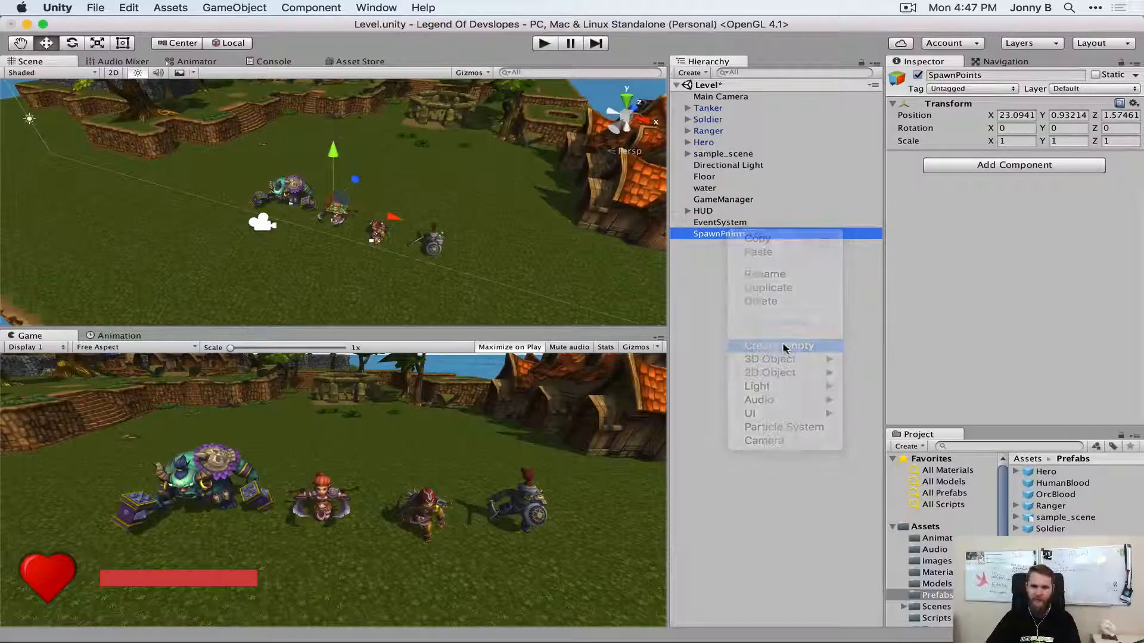
click(779, 346)
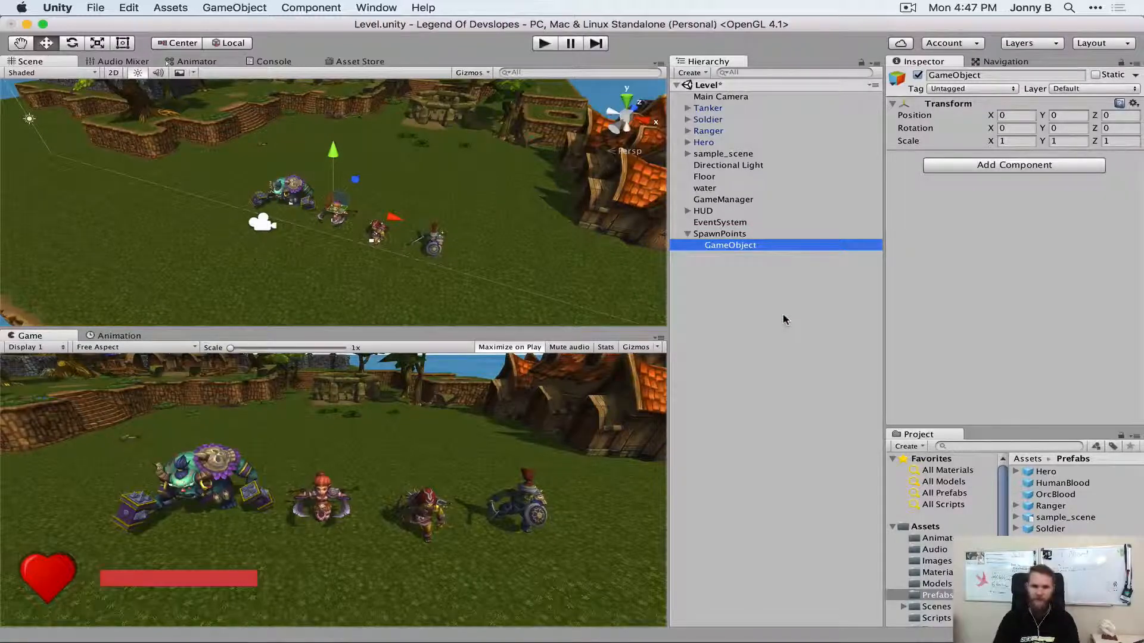
double_click(729, 245)
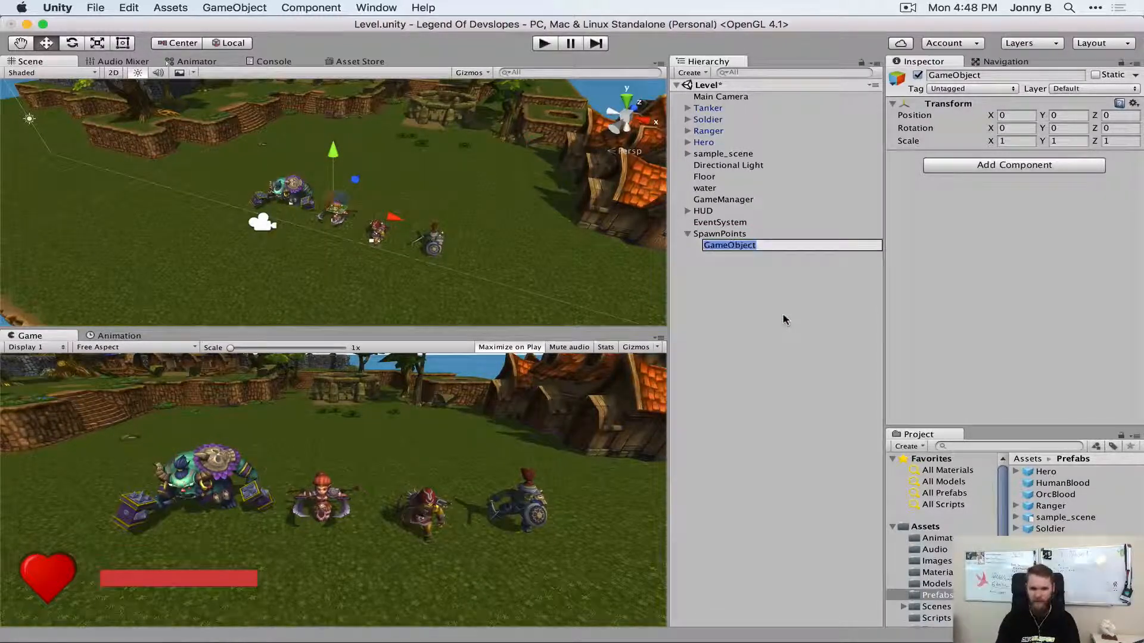
text(SpawnPoint)
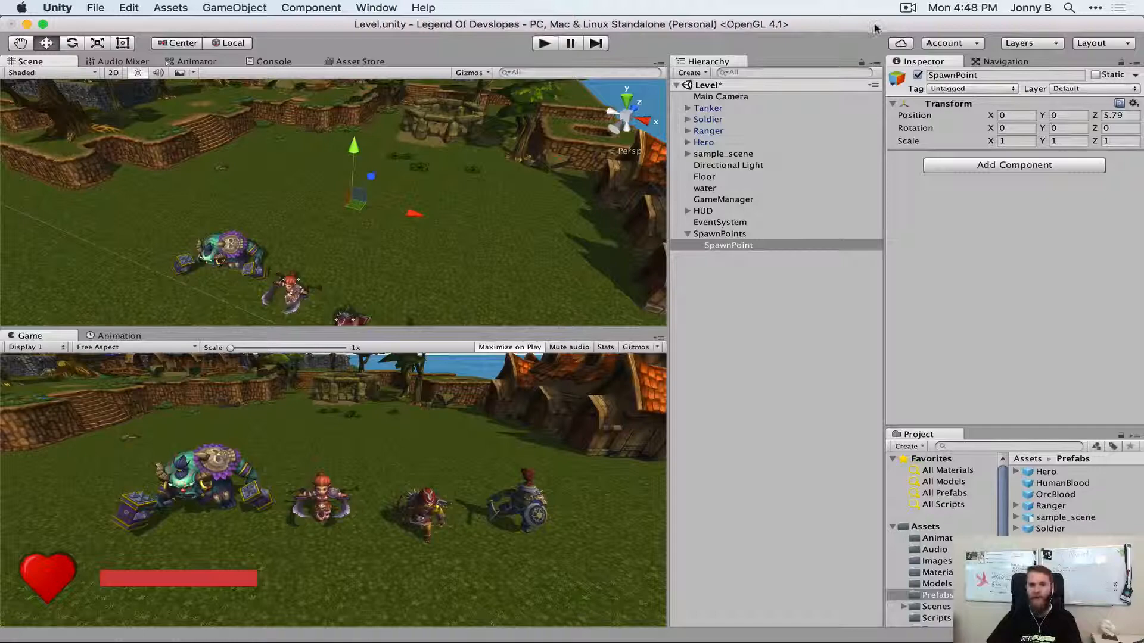
Assign SpawnPoint a green dot icon, then switch it to the green pill label.
click(897, 76)
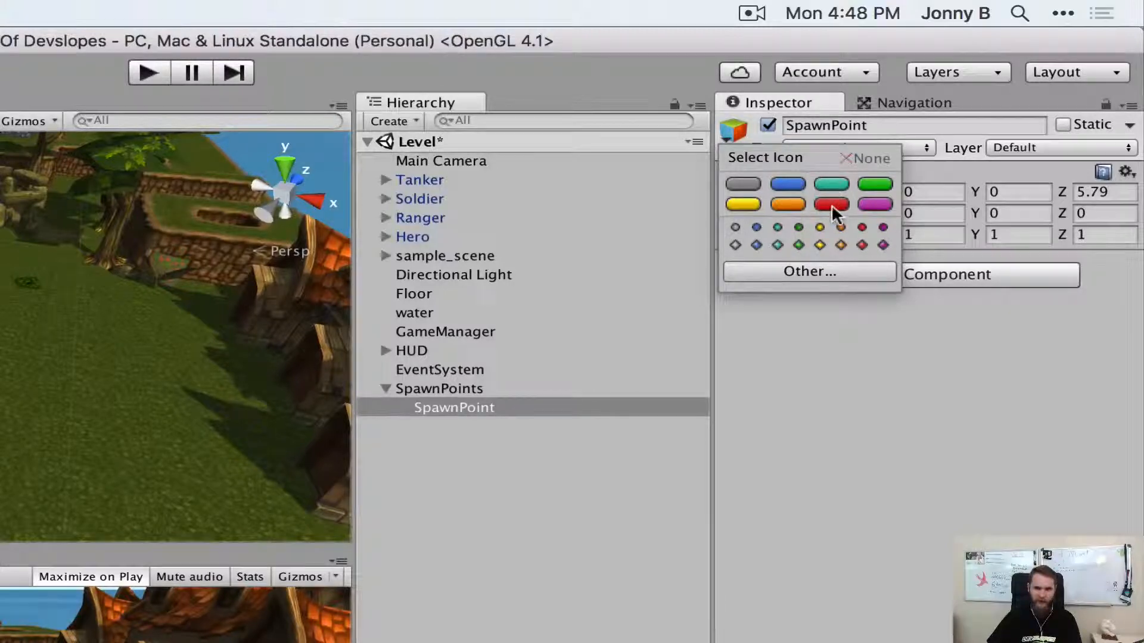
click(755, 245)
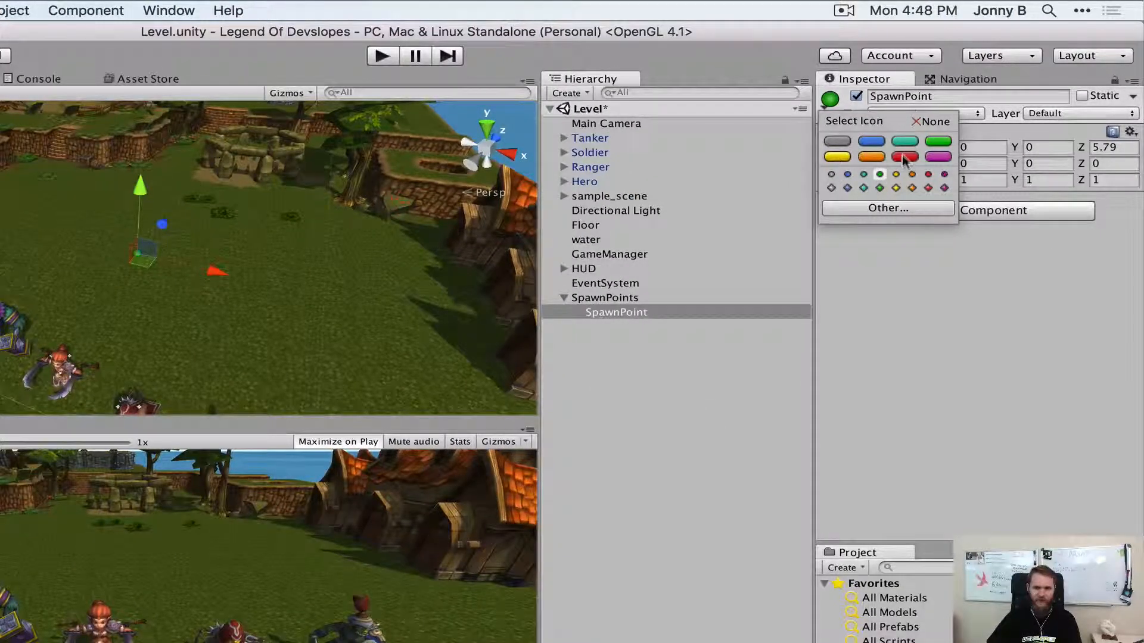
click(938, 142)
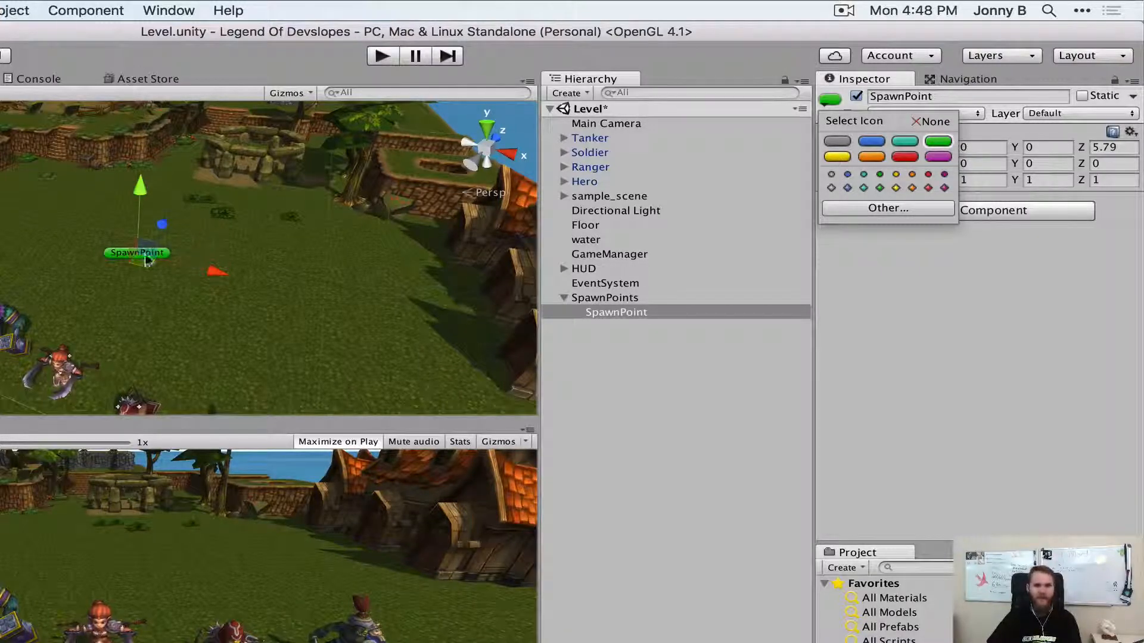
mouse_move(164, 300)
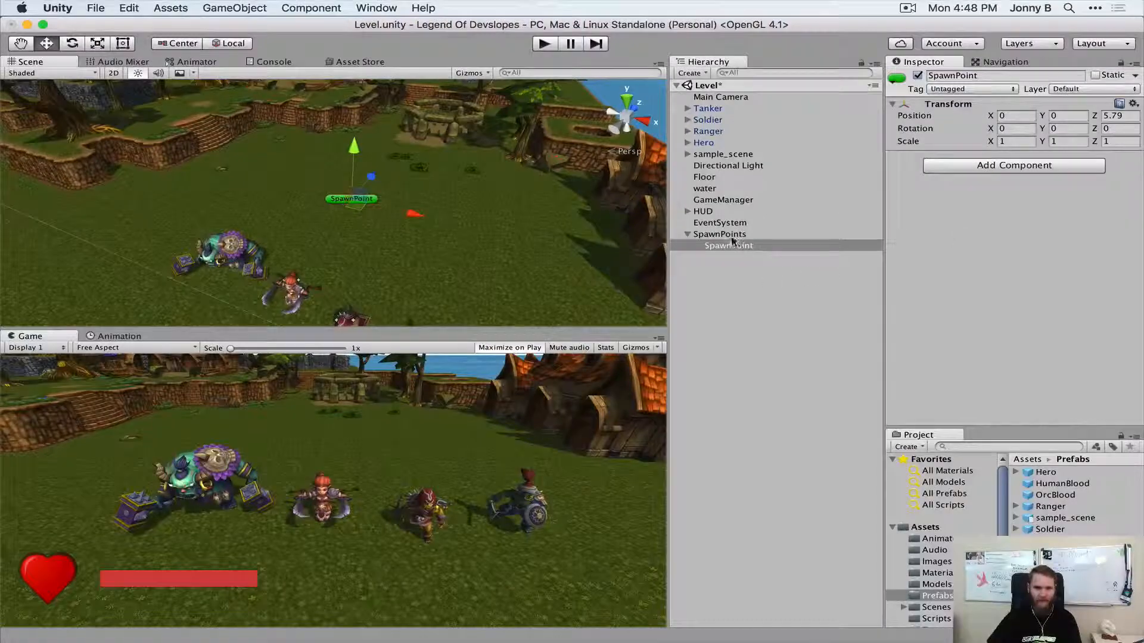
Zero the SpawnPoints position and drag the SpawnPoint child out across the map.
click(720, 234)
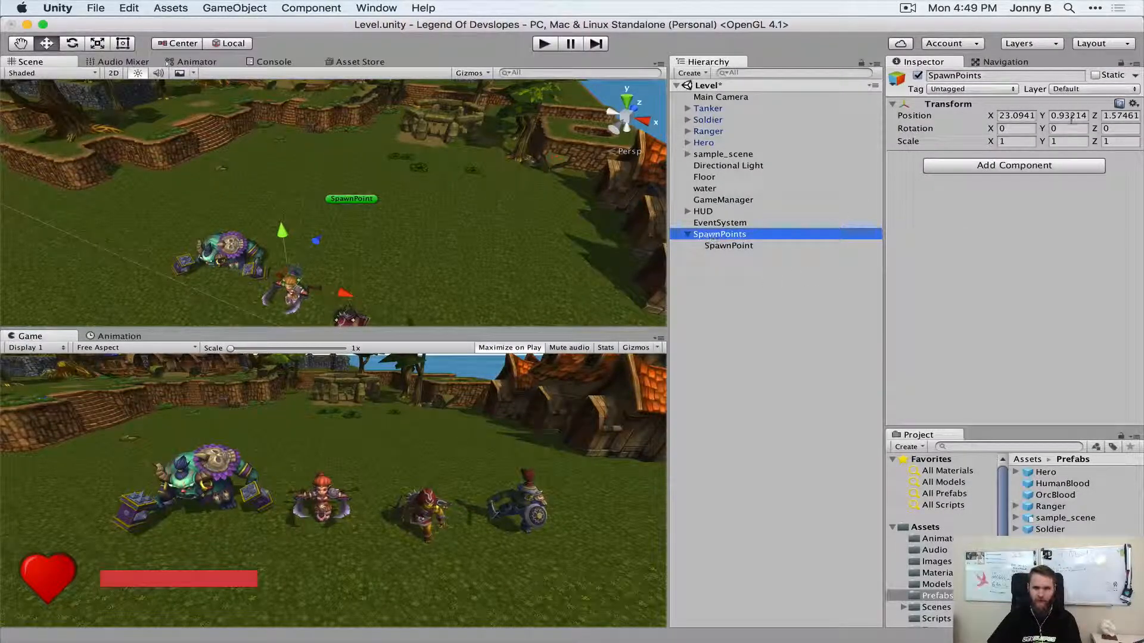
click(1068, 116)
text(0)
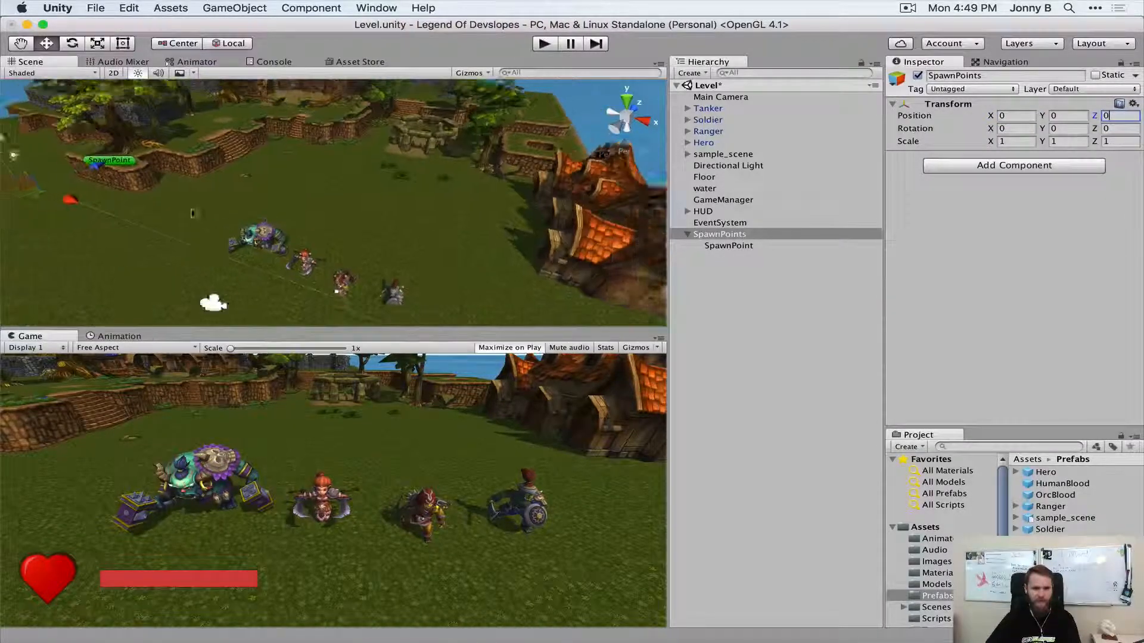
click(727, 245)
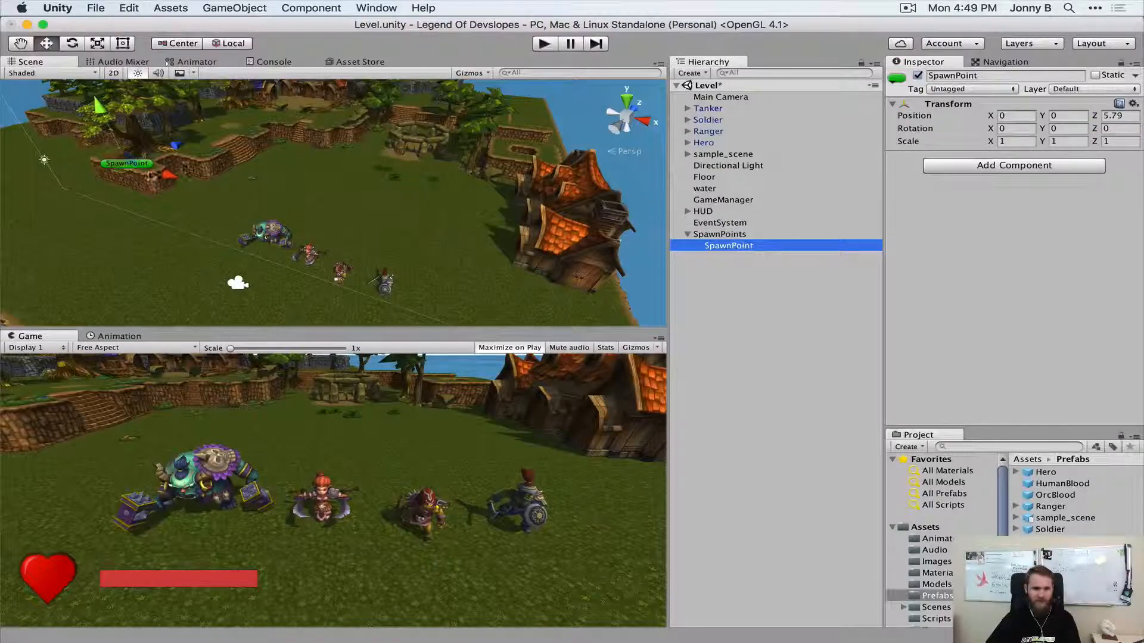
drag(127, 163, 429, 244)
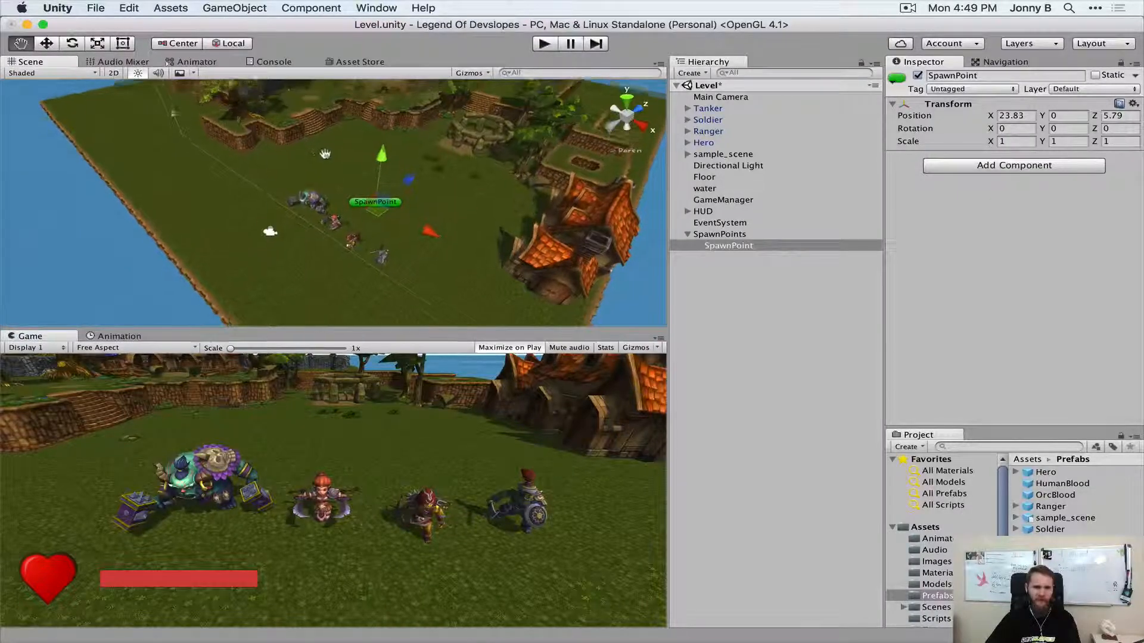
Confirm the SpawnPoints parent stays at 0,0,0 with the child at X 23.83, Z 5.79.
click(720, 233)
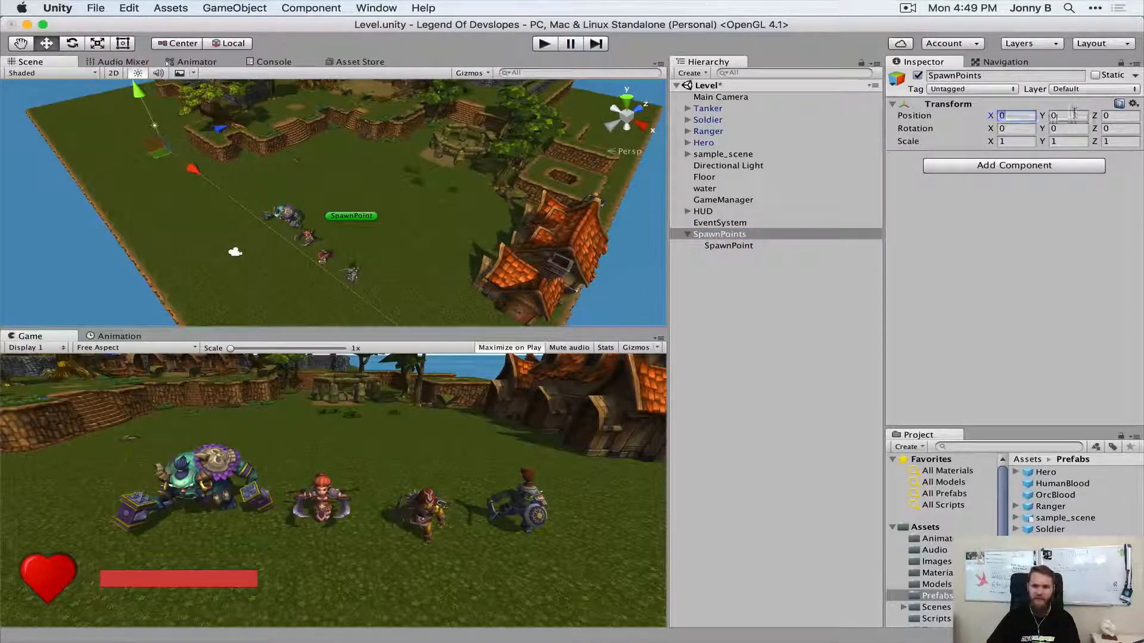
click(1120, 116)
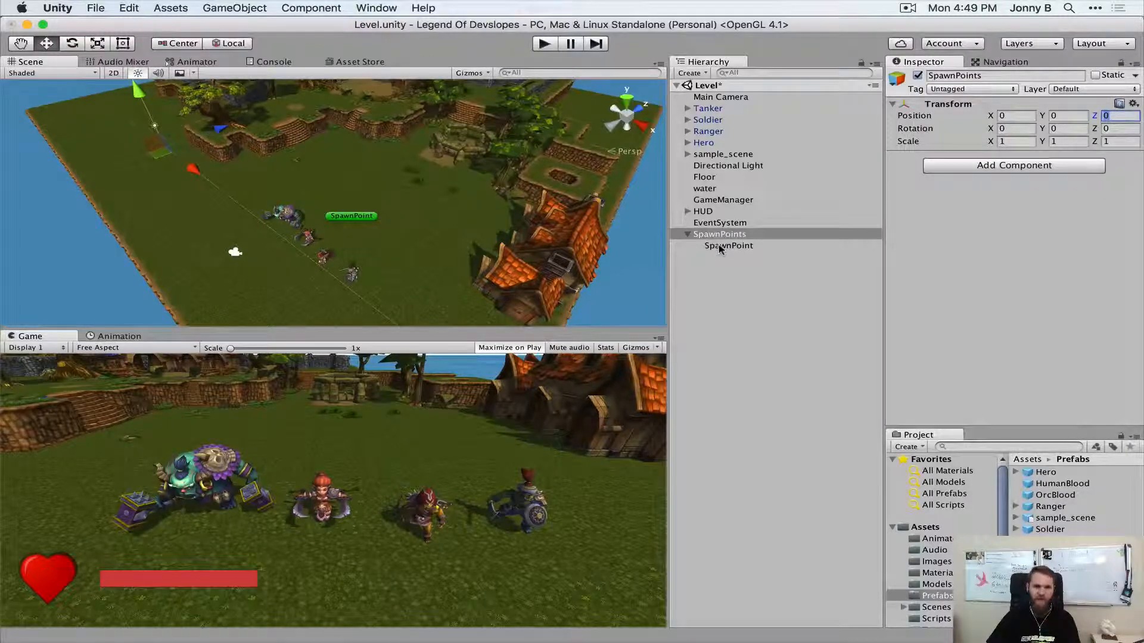
click(728, 246)
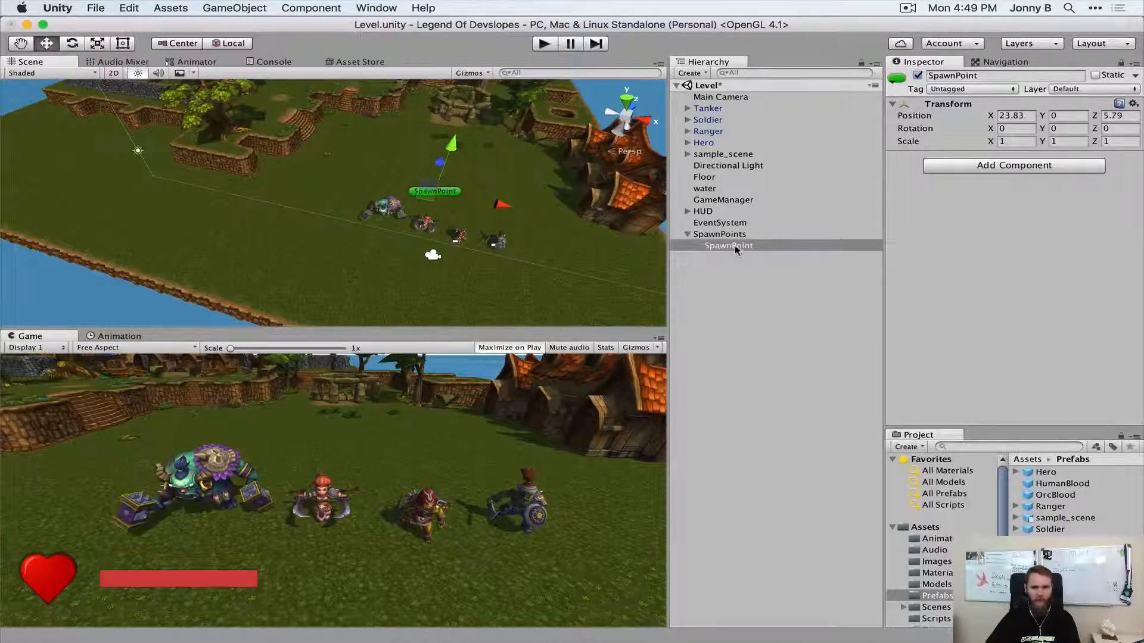
Duplicate SpawnPoint three times with Cmd+D and rename each copy to SpawnPoint.
click(728, 246)
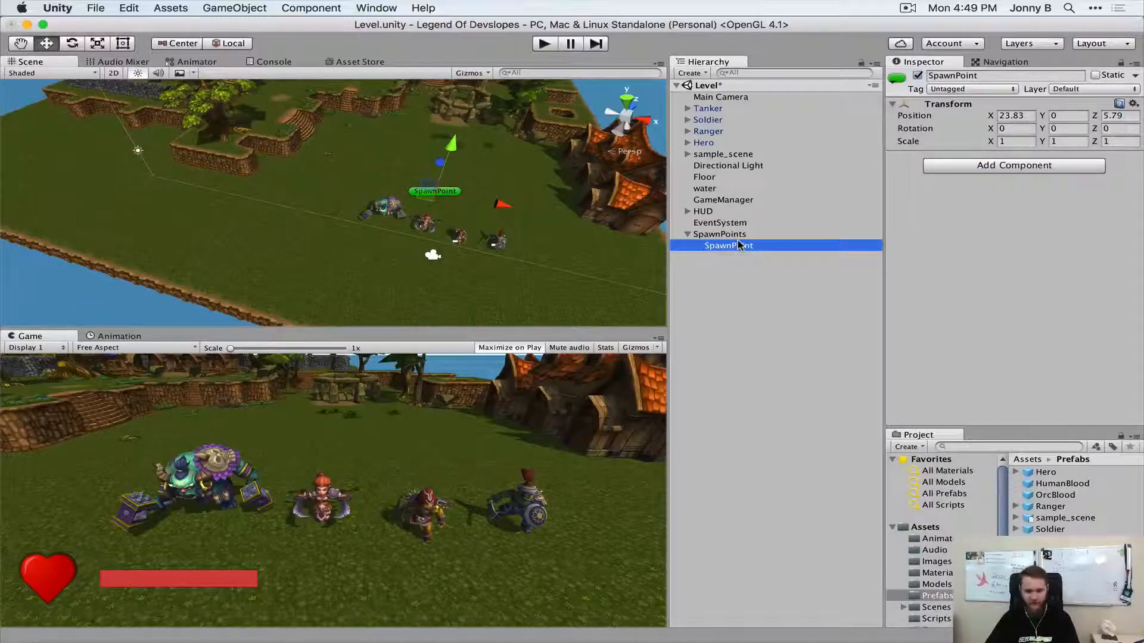
key(cmd+d)
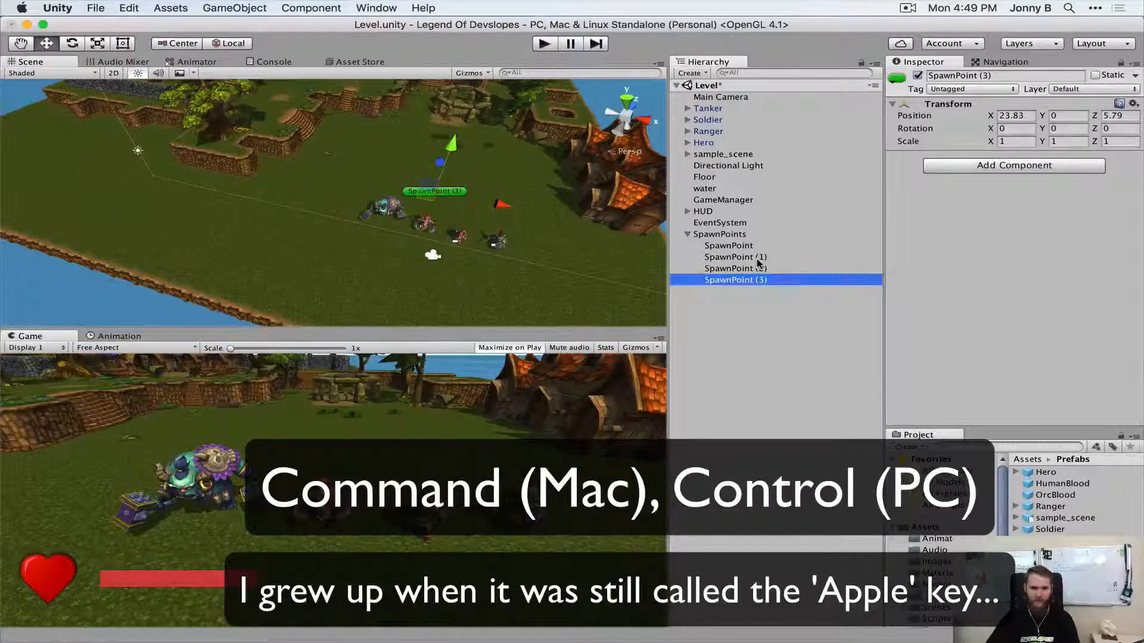
click(735, 258)
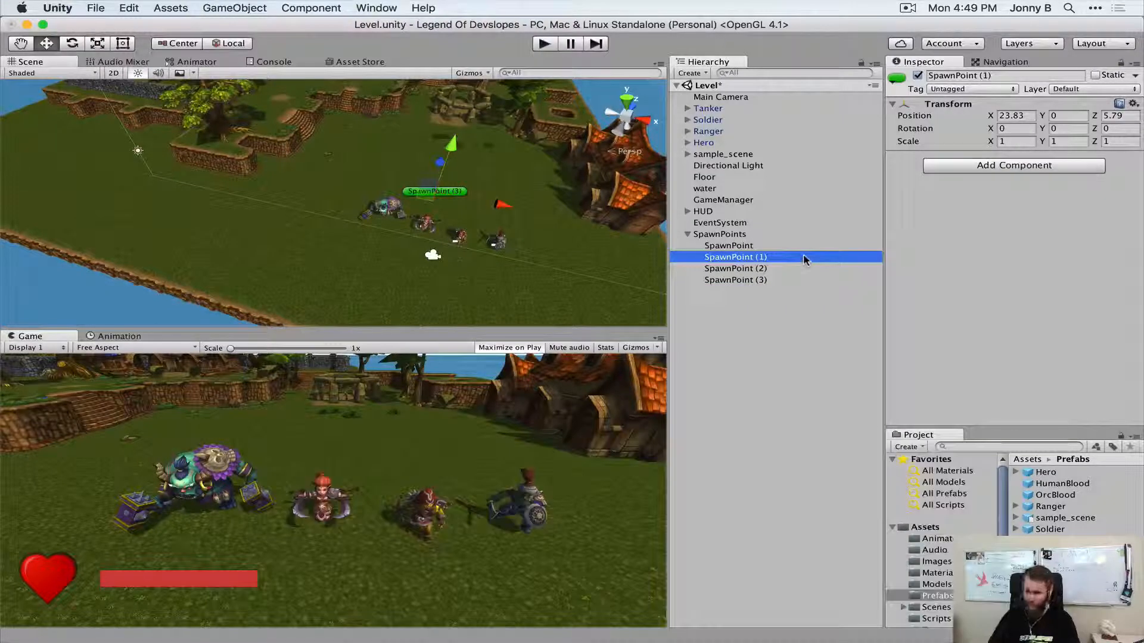
click(728, 256)
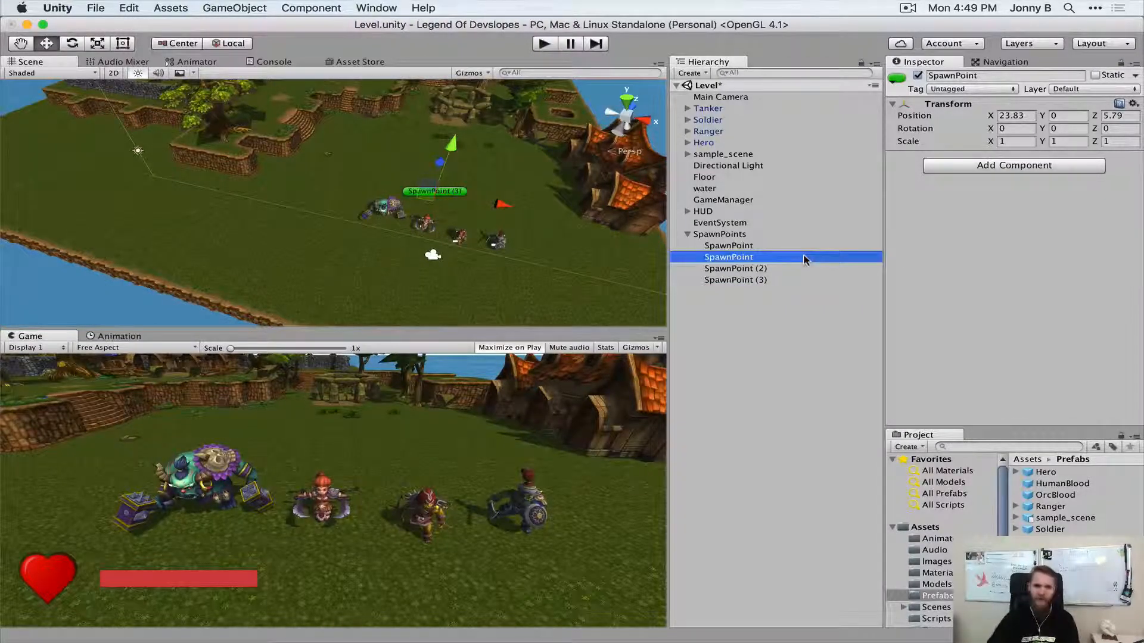
double_click(736, 269)
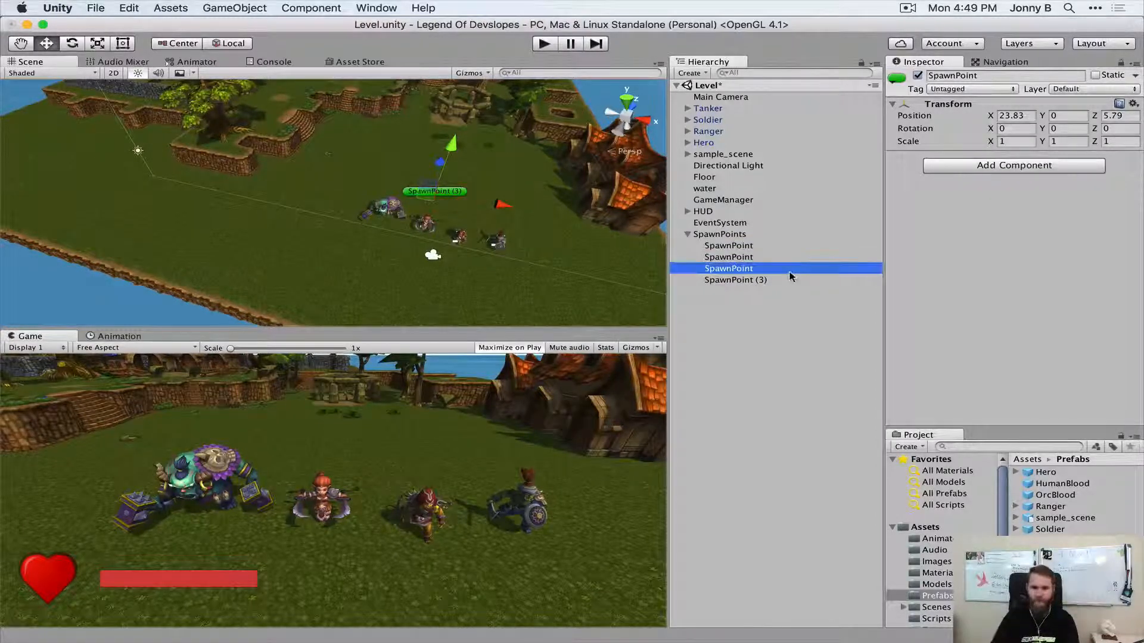
double_click(735, 279)
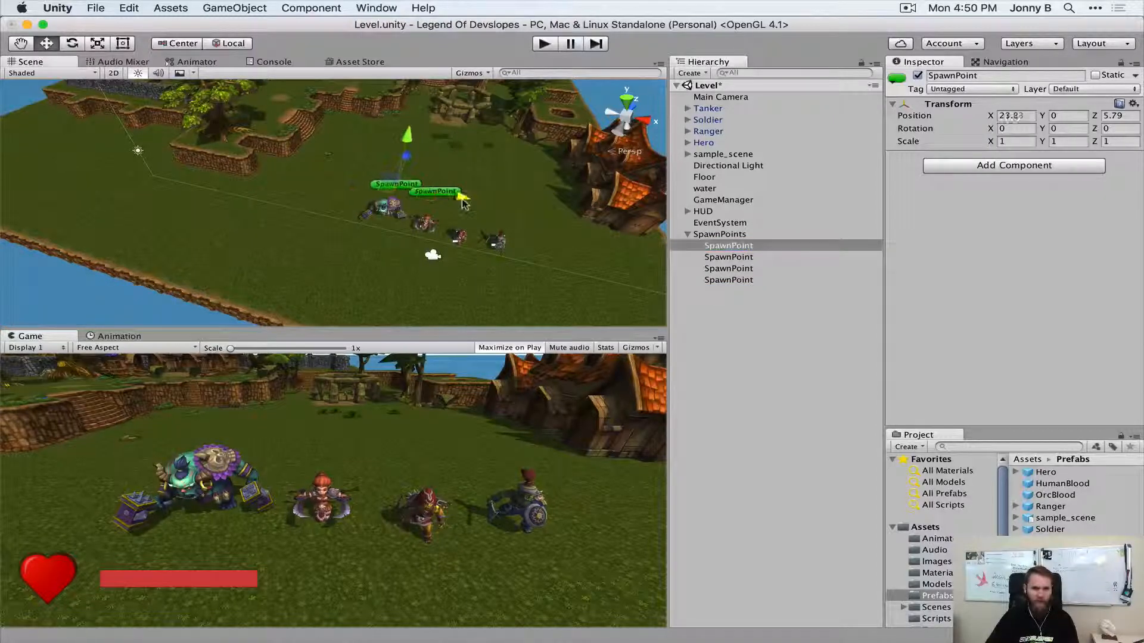
Drag each SpawnPoint marker to a separate spot around the map, away from the characters.
drag(434, 193, 292, 248)
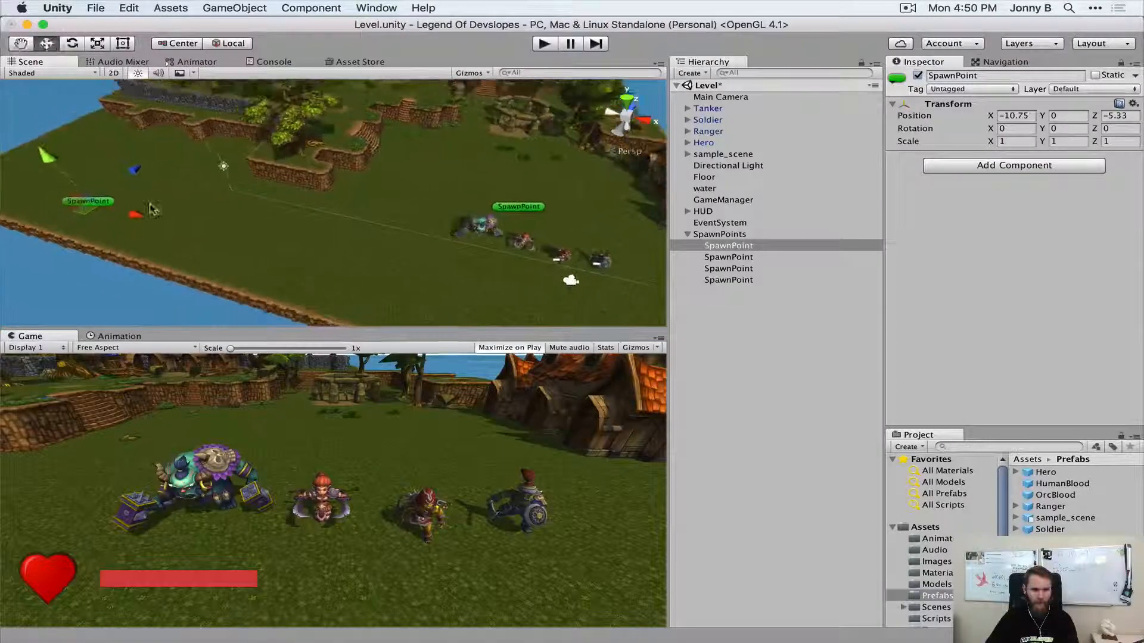
drag(152, 212, 179, 154)
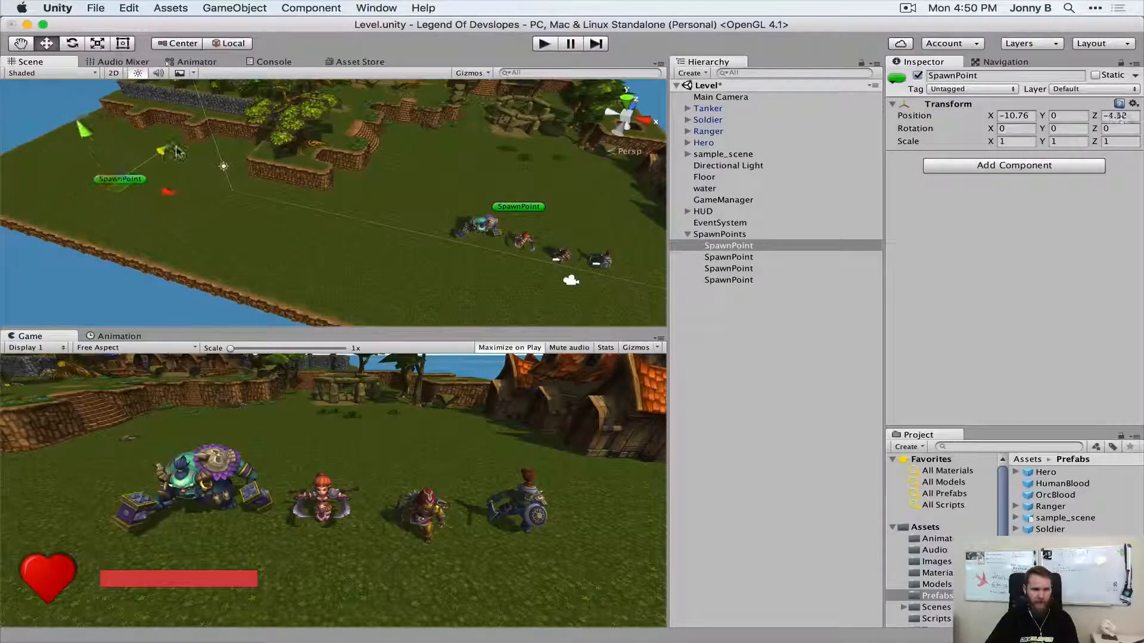
click(727, 258)
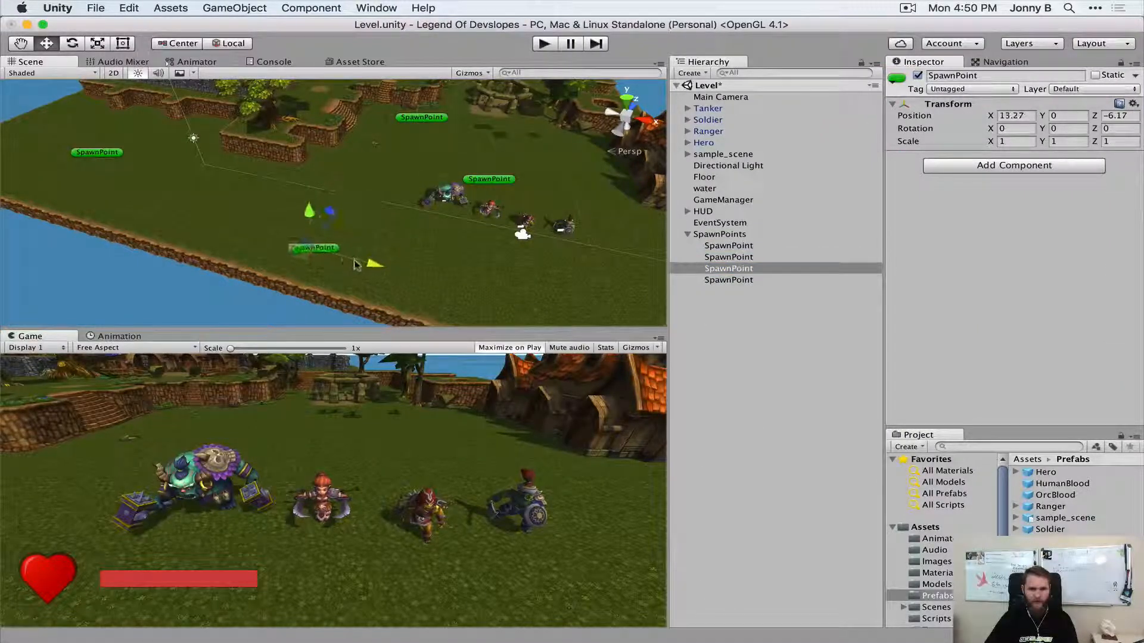
click(728, 279)
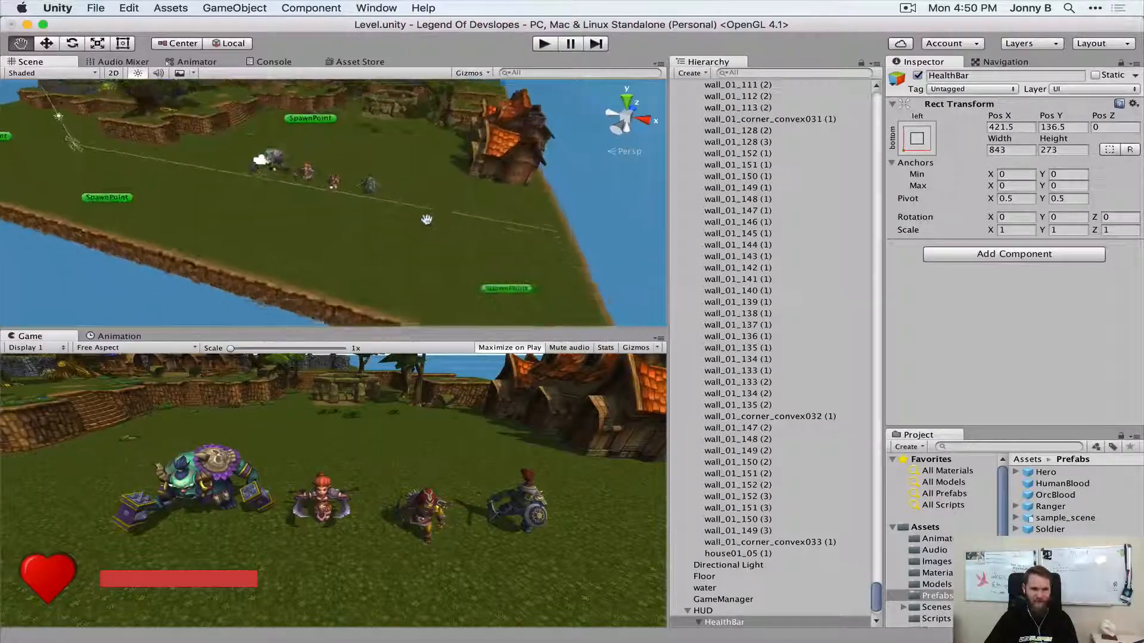
drag(427, 219, 534, 241)
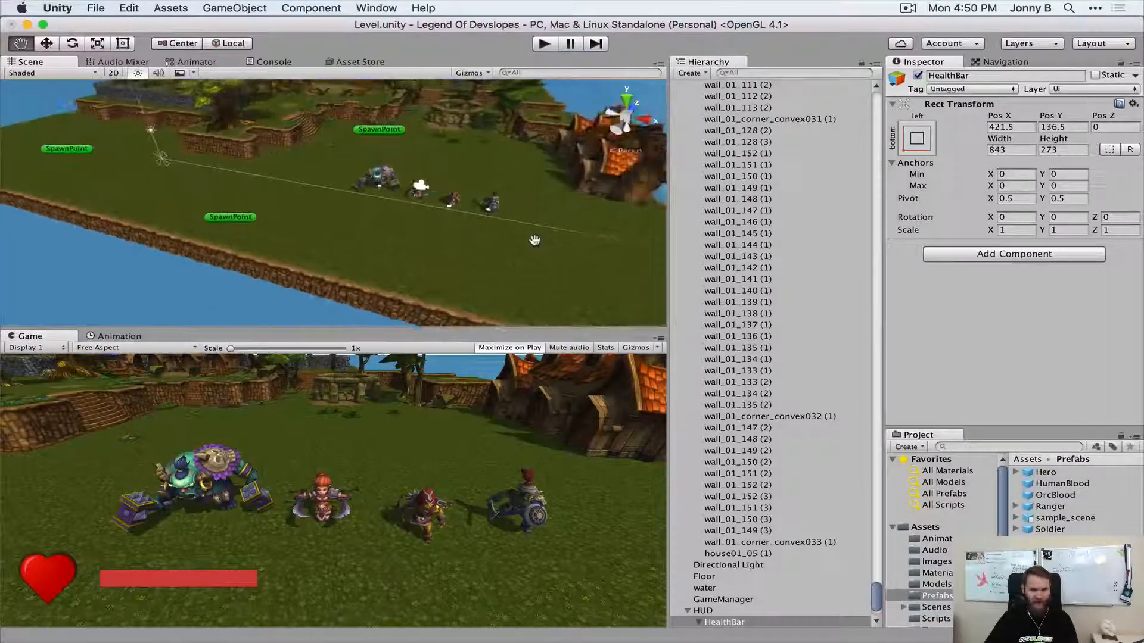